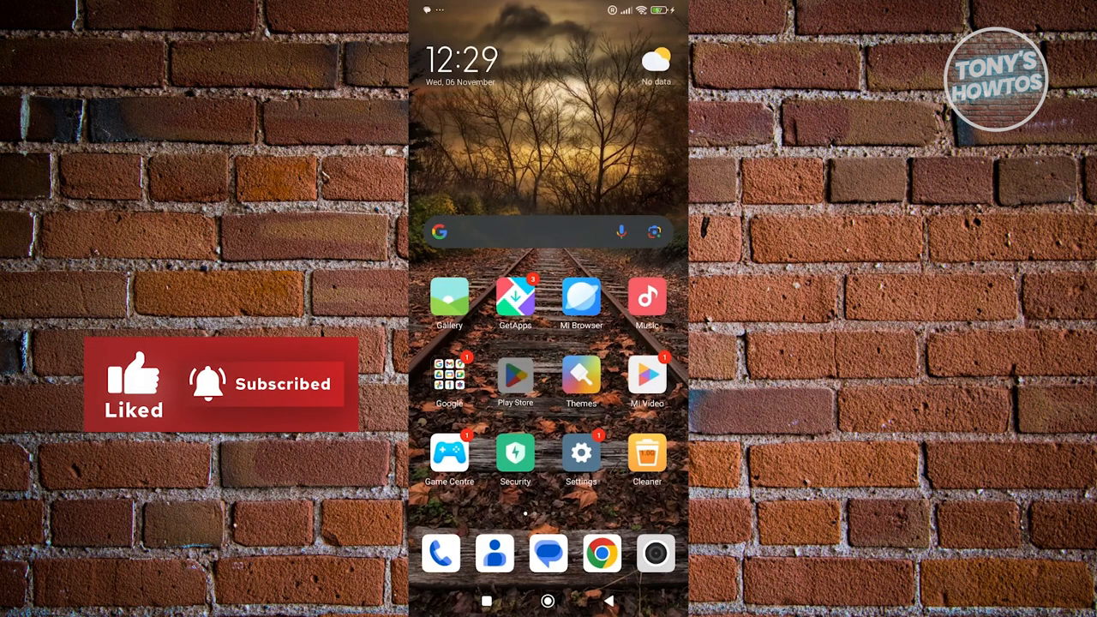
Step: Search for 'faceboo', then locate Facebook on the home screen and open its app details
click(515, 374)
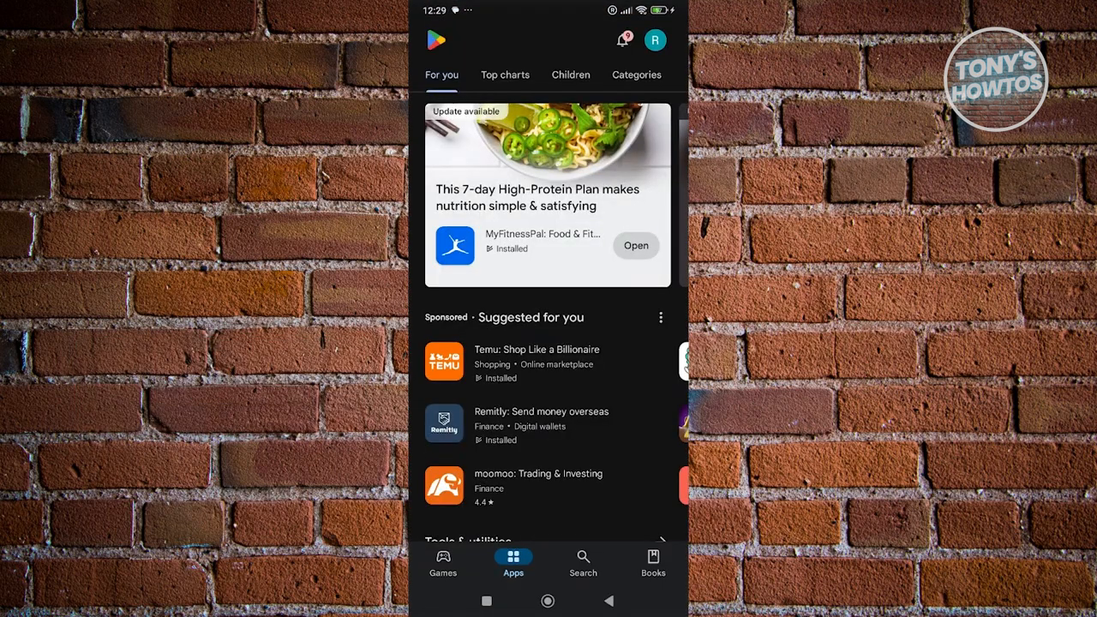
click(582, 563)
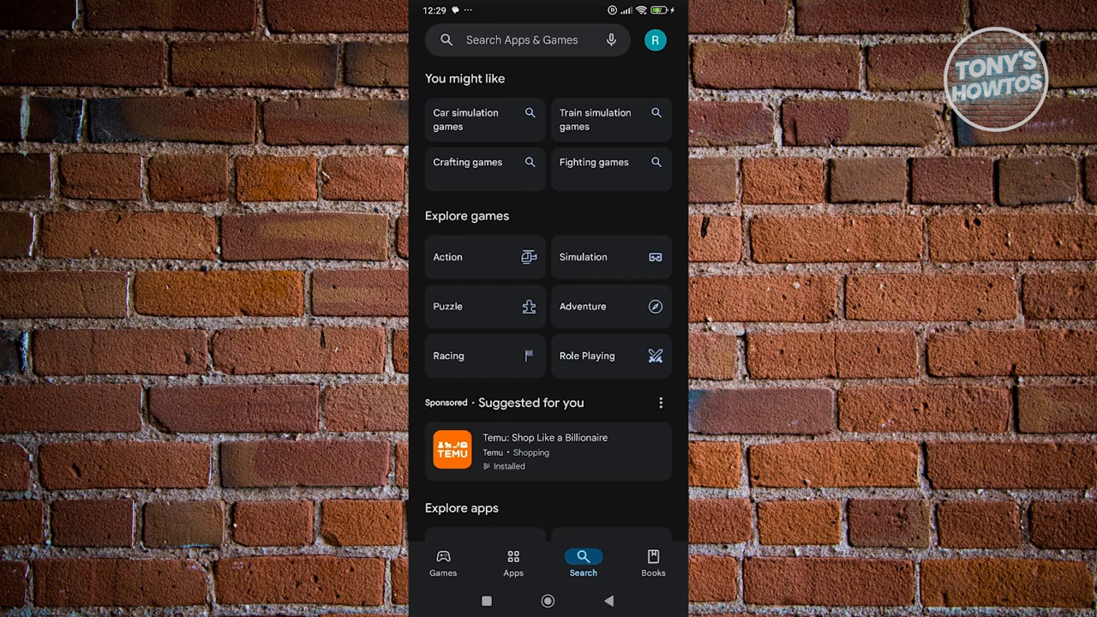
click(523, 40)
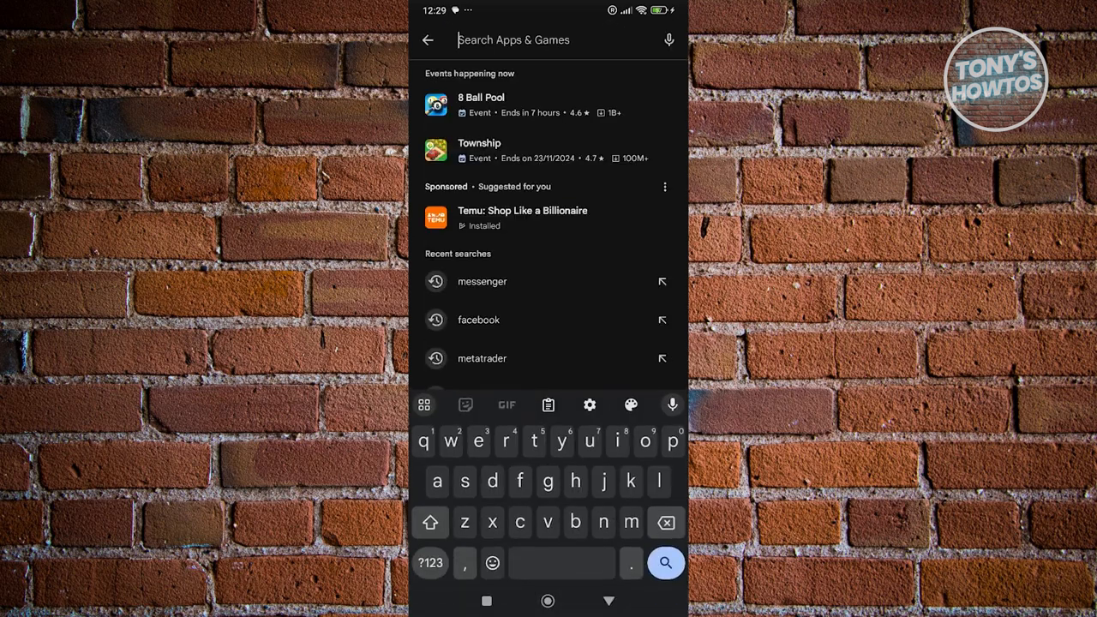
text(facebook)
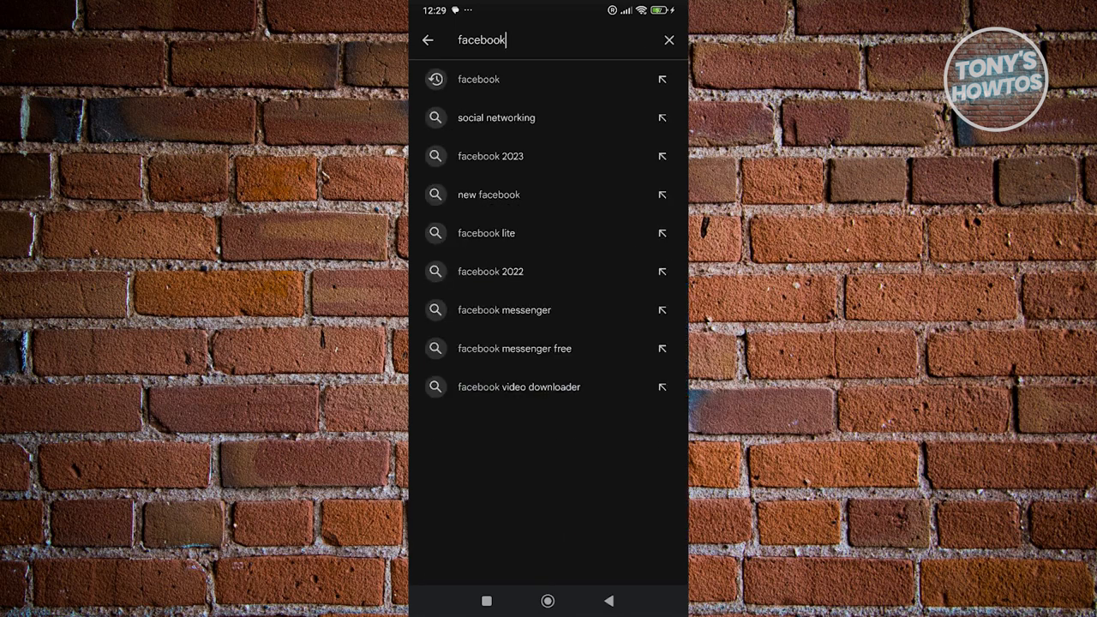
text(em)
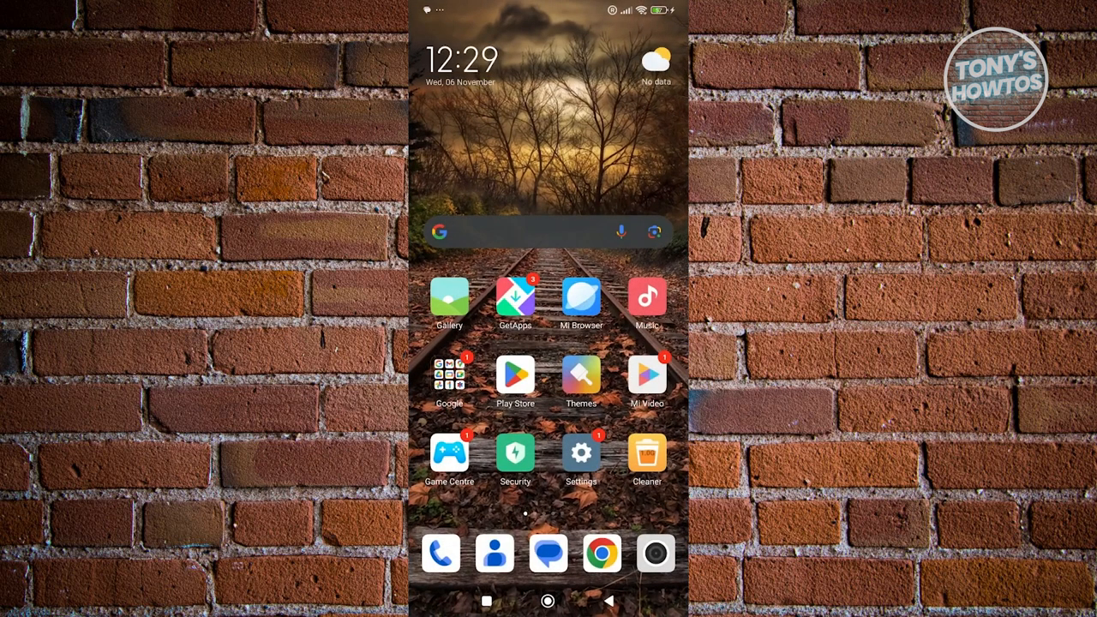
scroll(left, 3)
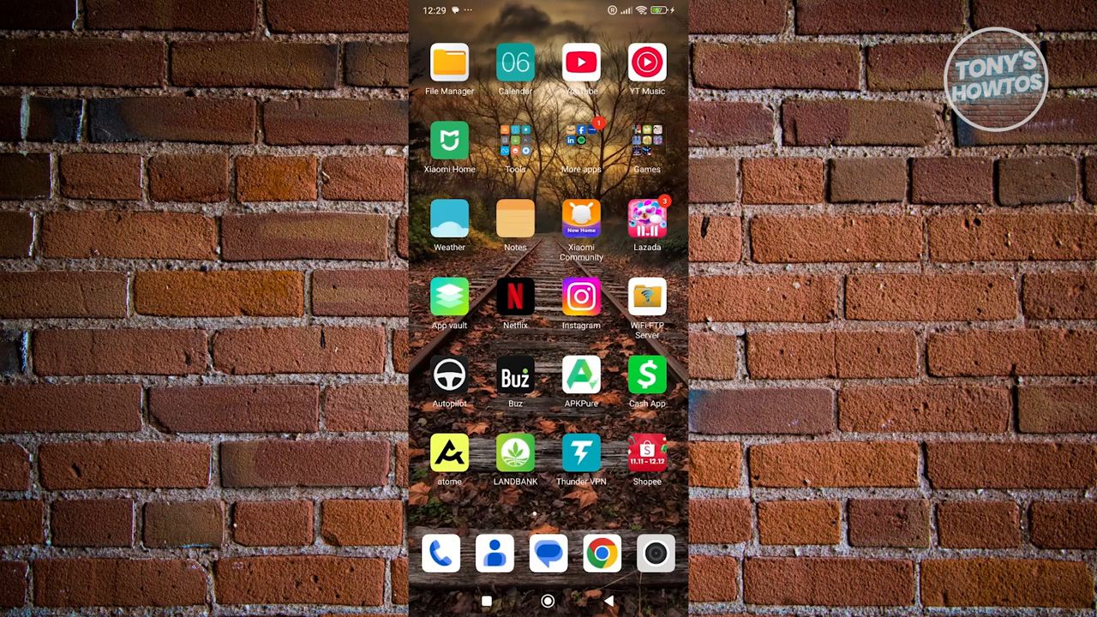
click(581, 146)
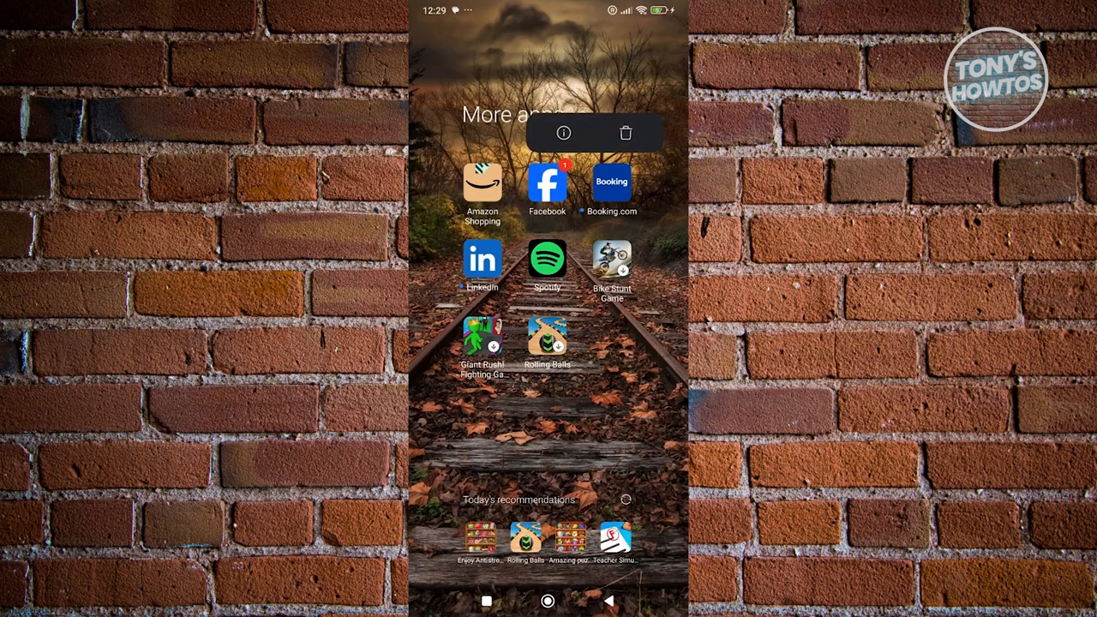
click(563, 133)
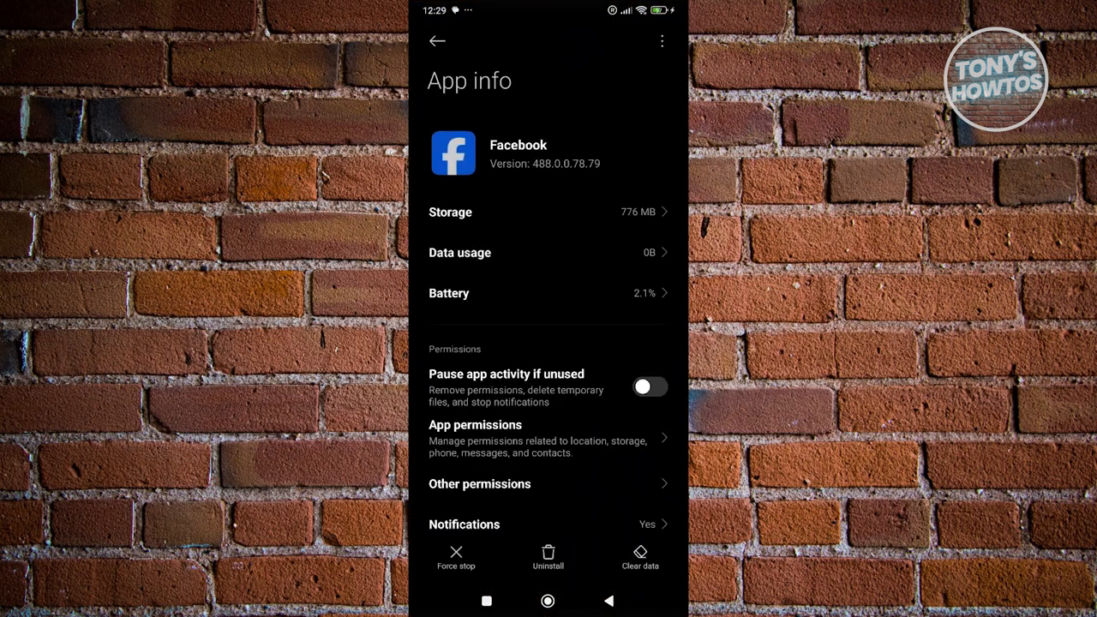
Step: Set Facebook's Call logs and Phone permissions to Allow and return to the permission list
click(649, 387)
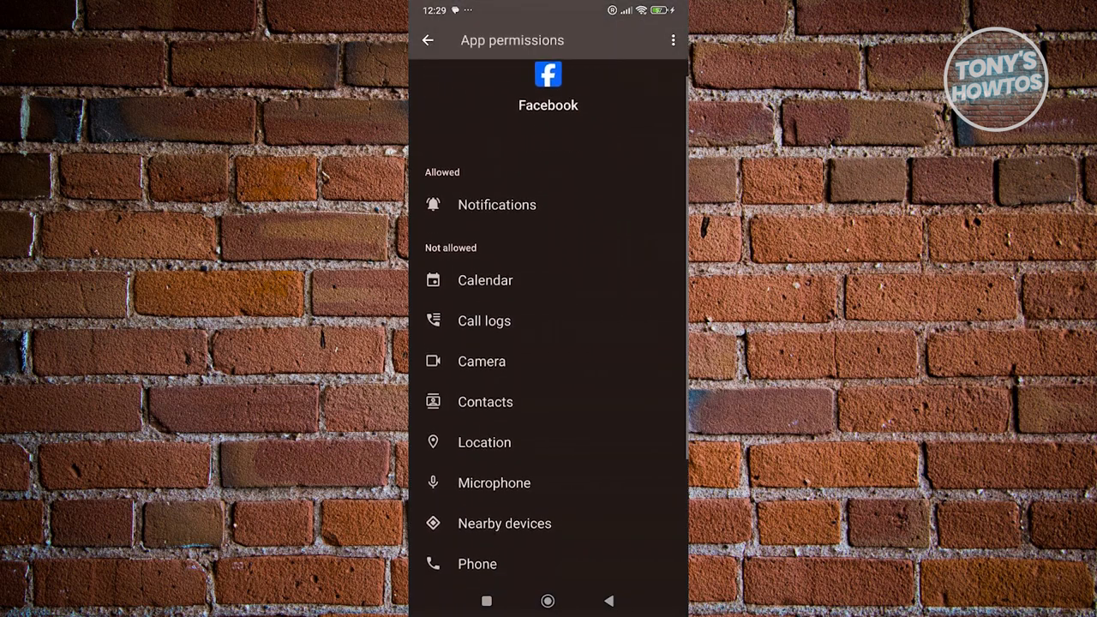
click(484, 320)
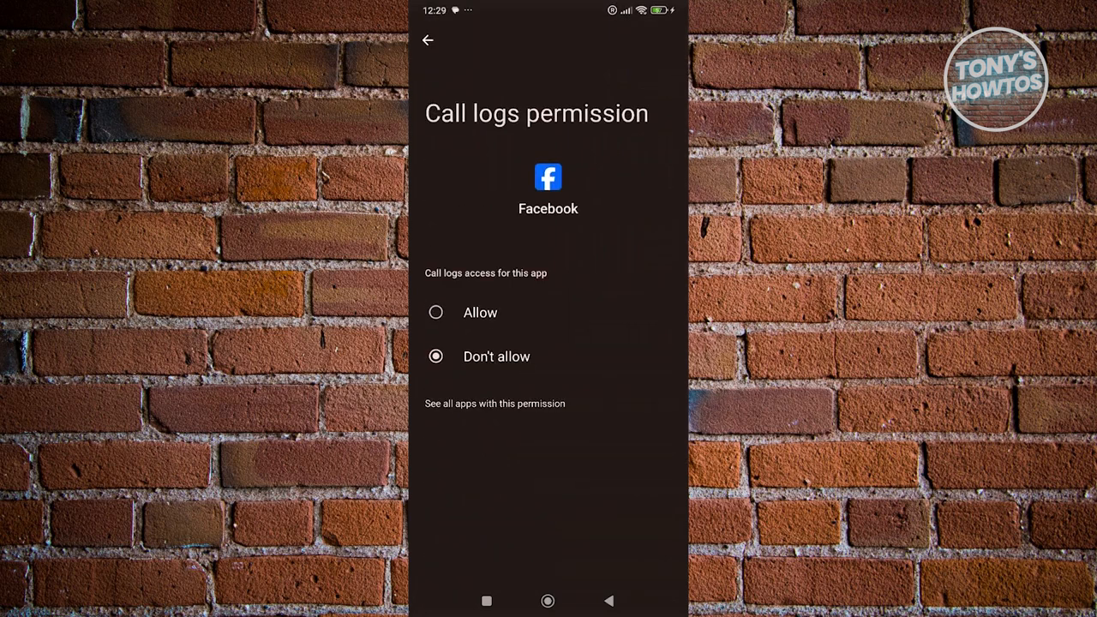
click(435, 311)
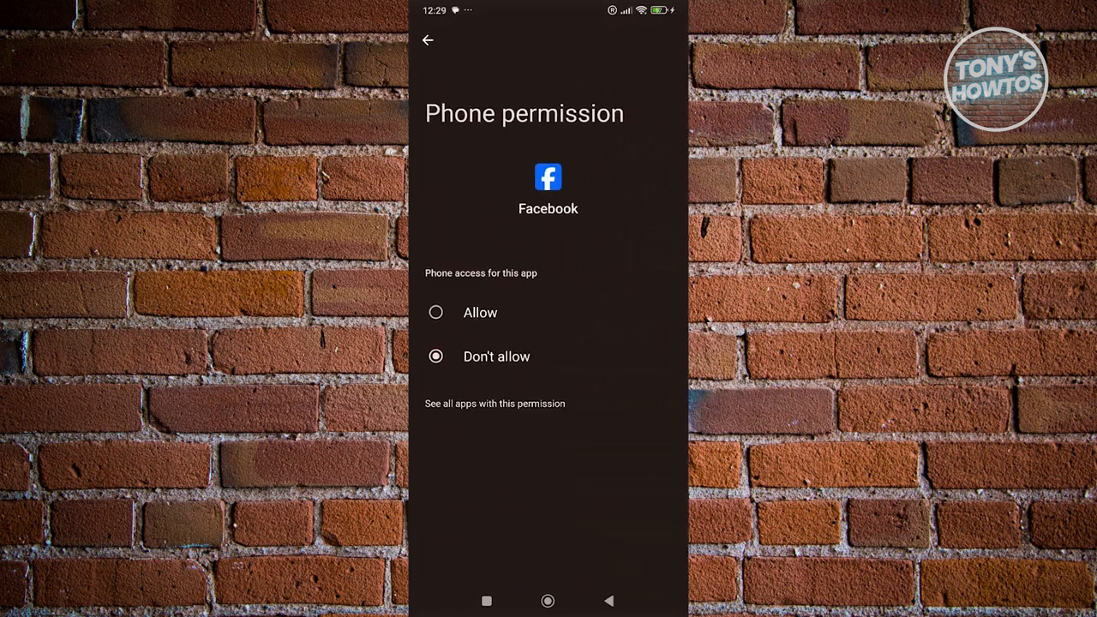
click(435, 312)
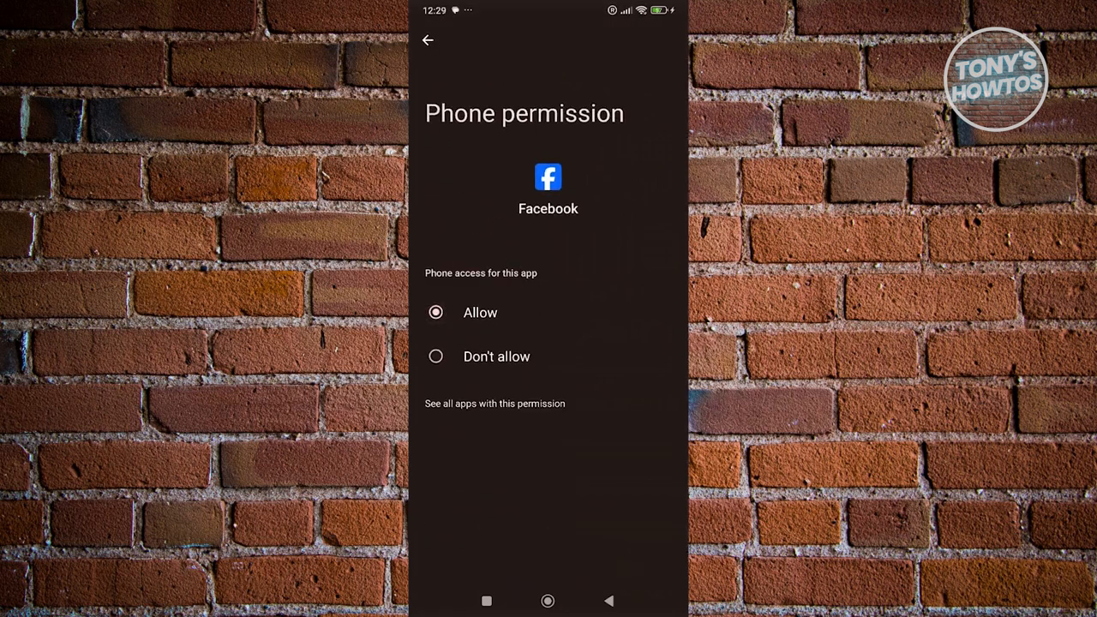
click(428, 40)
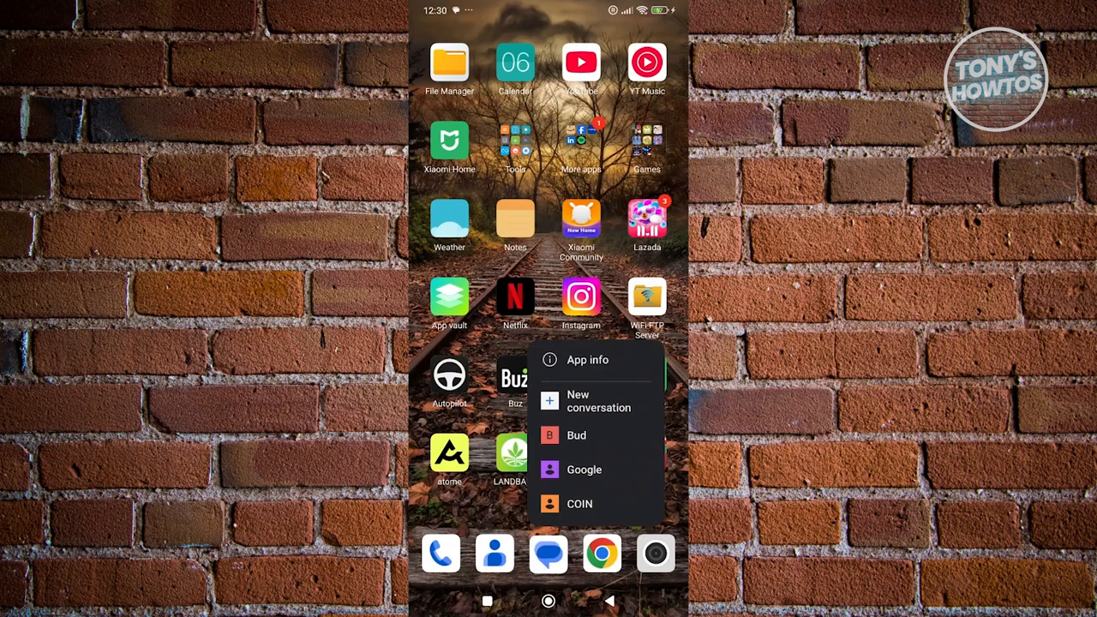
Step: Open Messages' permissions and confirm SMS access is set to Allow
click(586, 359)
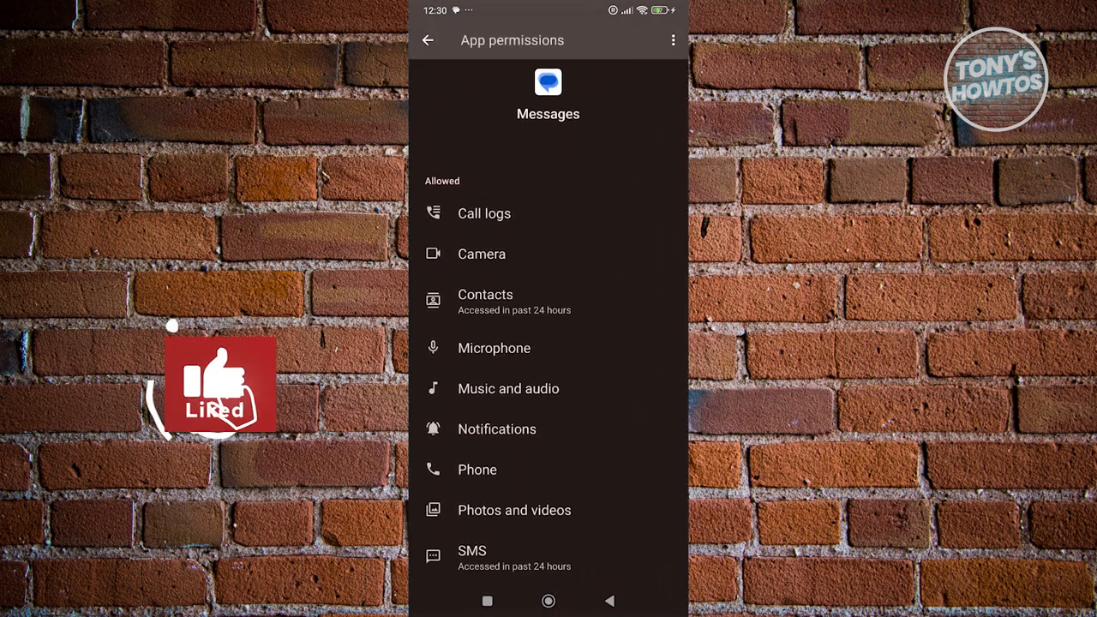
scroll(up, 3)
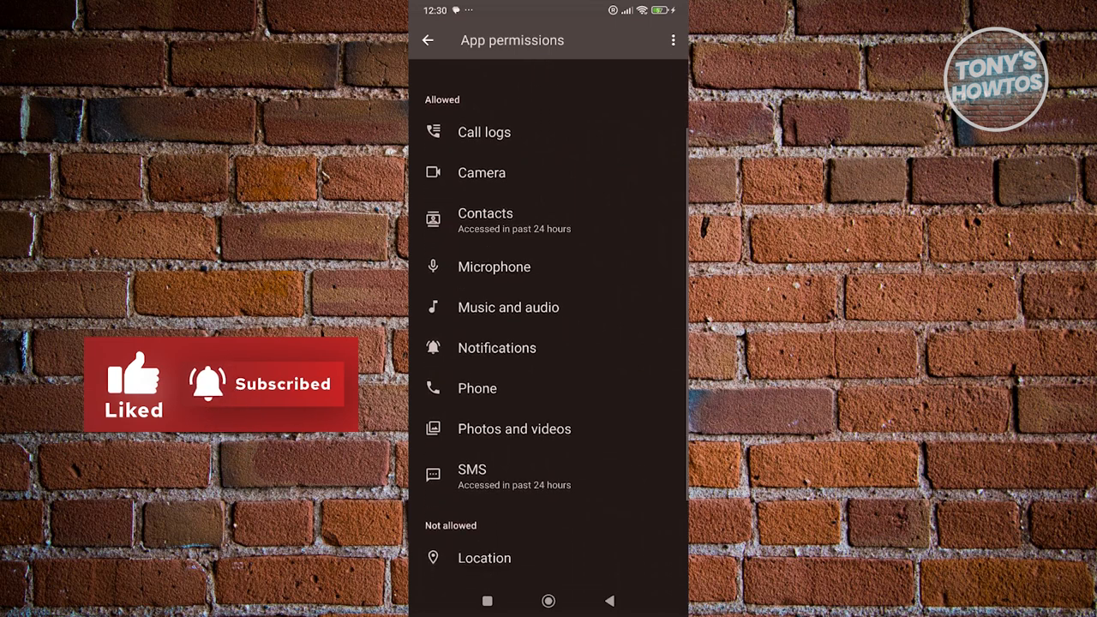
scroll(up, 3)
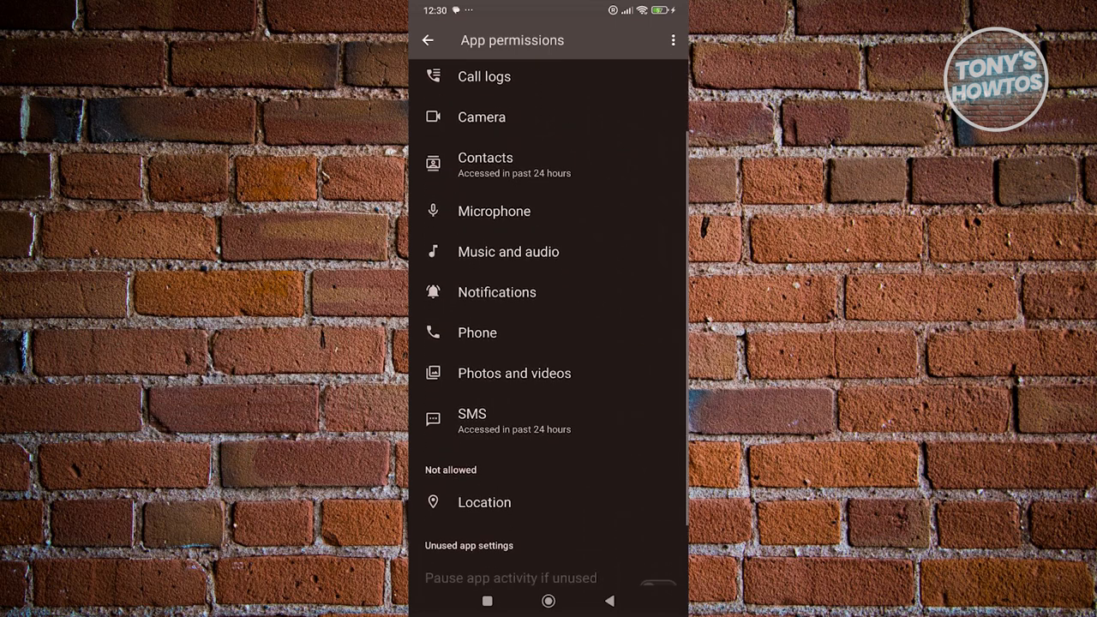
scroll(down, 3)
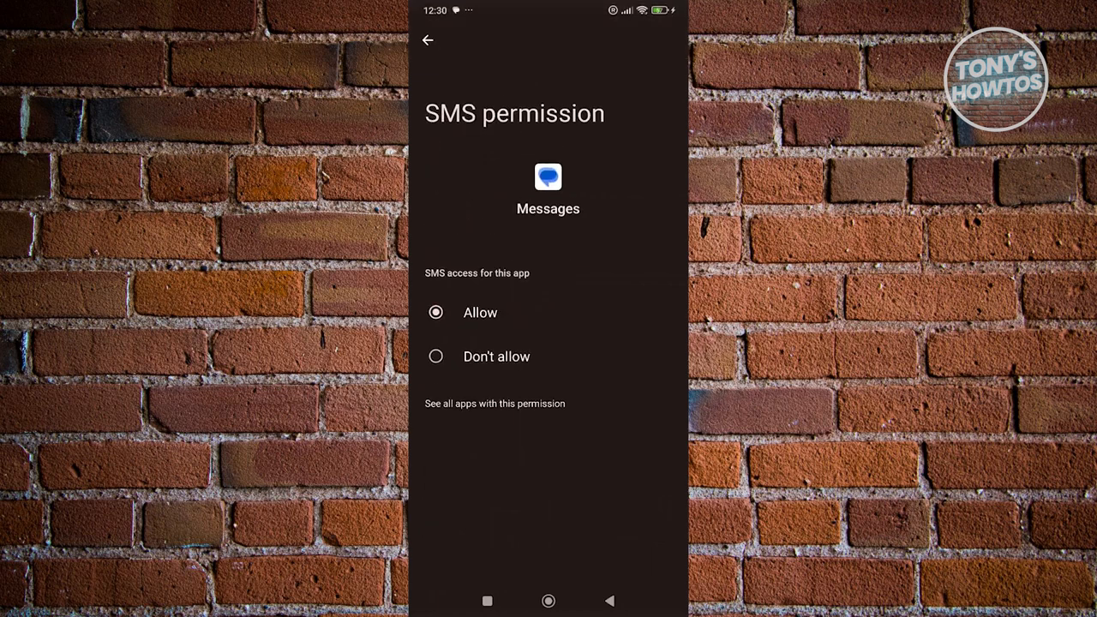
click(428, 41)
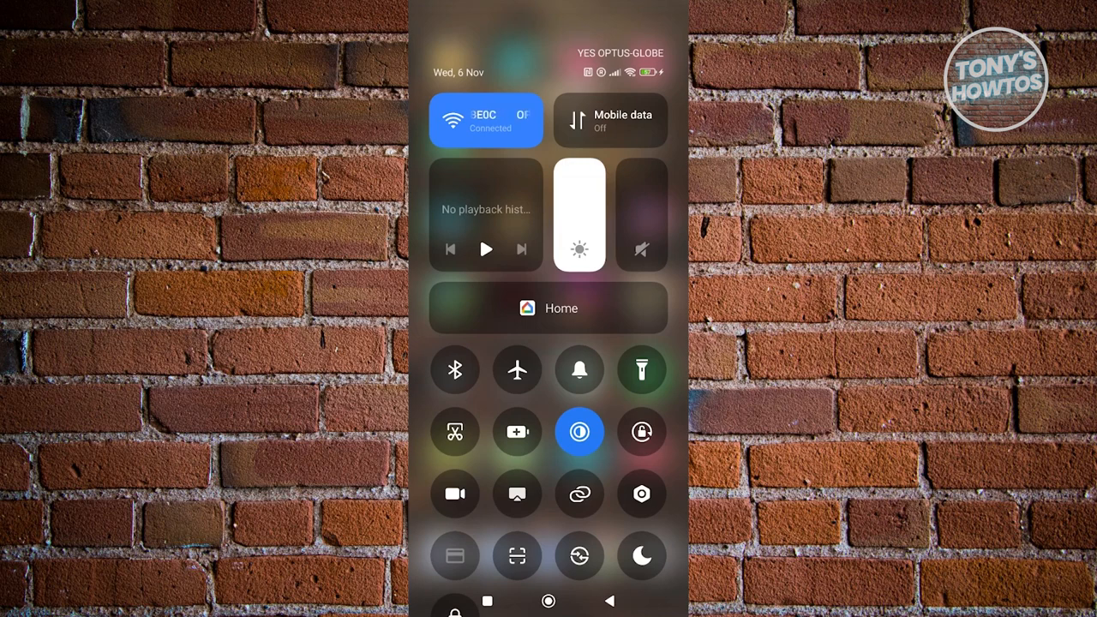
Step: Switch aeroplane mode on, then off again, and reconnect Wi-Fi
click(517, 370)
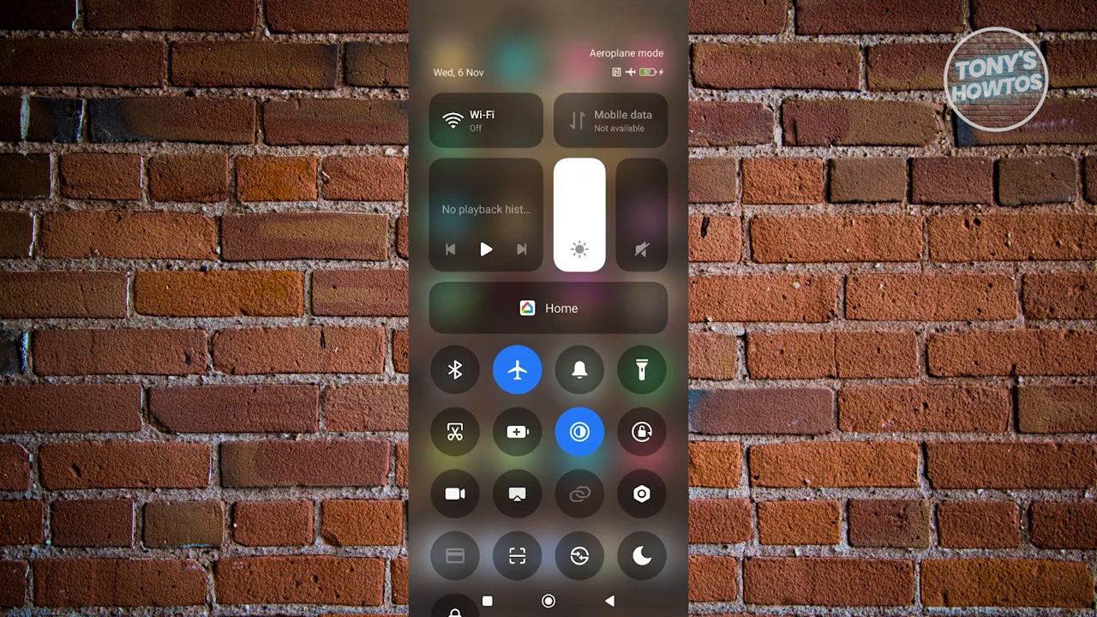
click(517, 369)
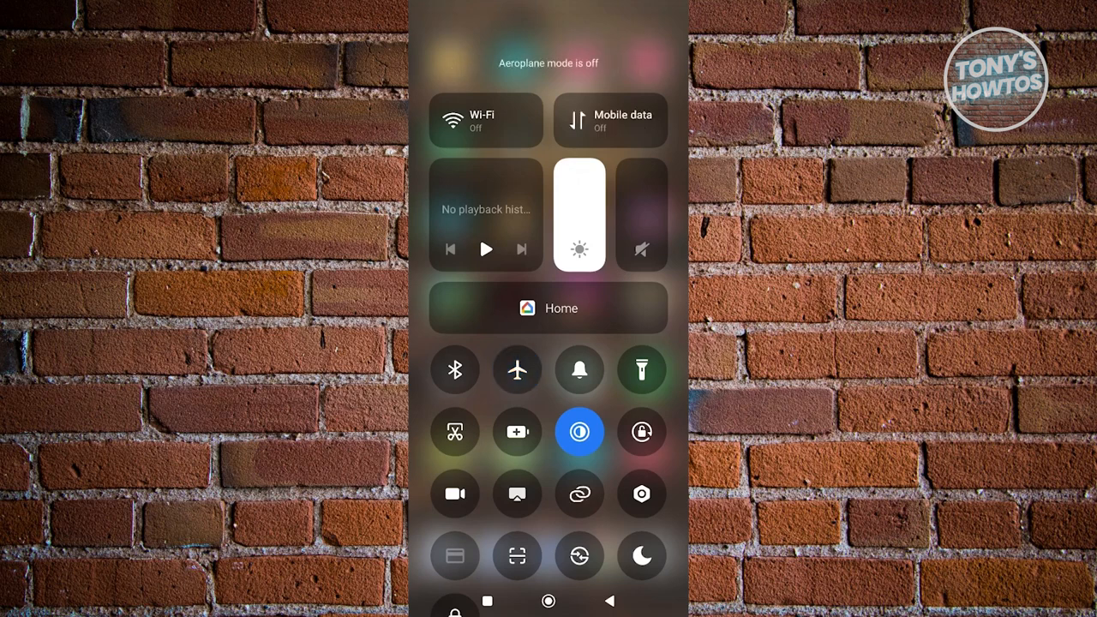
click(484, 120)
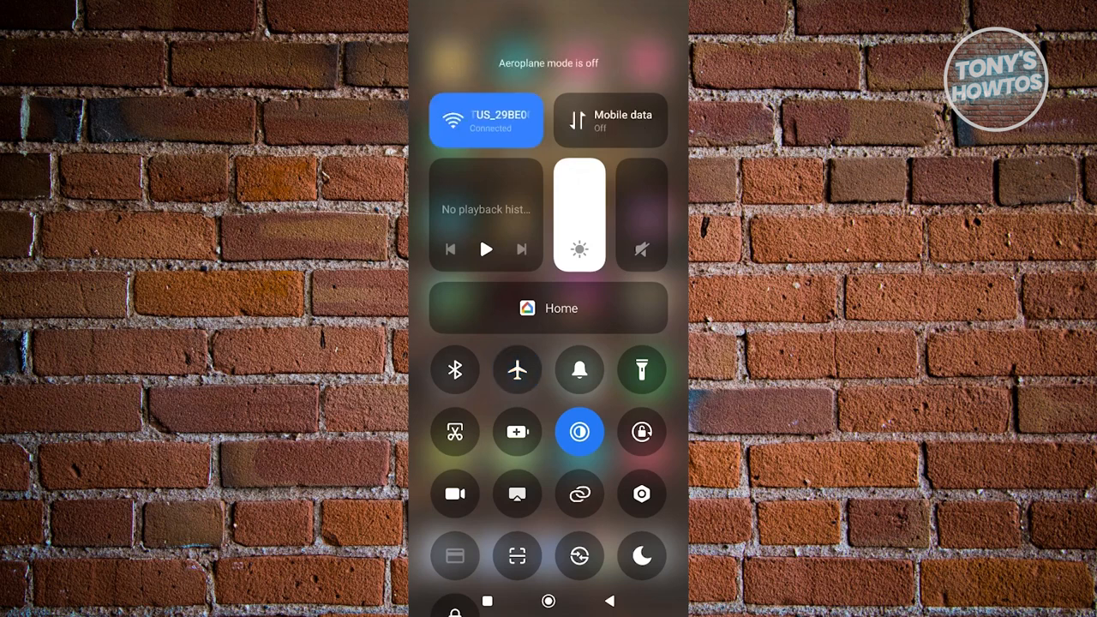